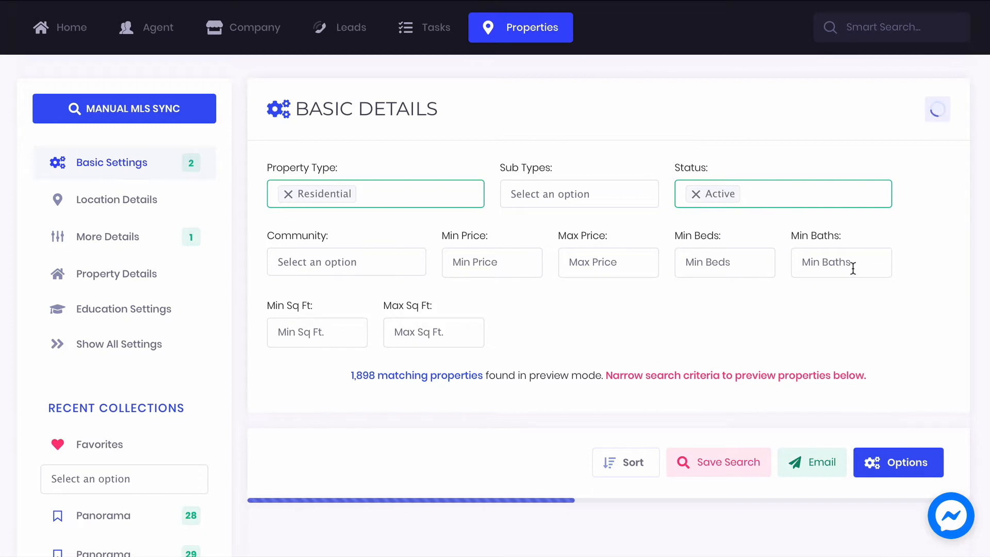
Save the current Residential property search so a confirmation appears
click(718, 462)
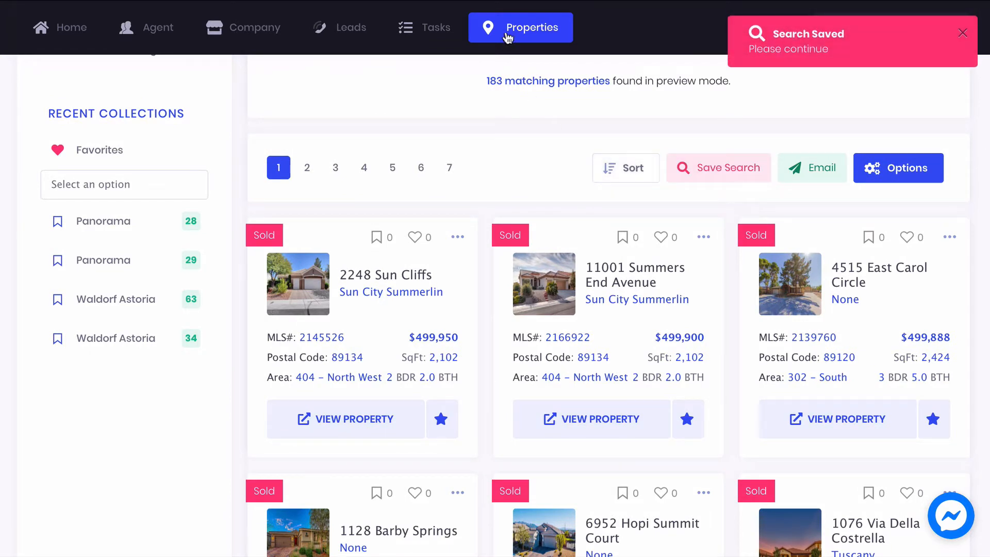
click(259, 14)
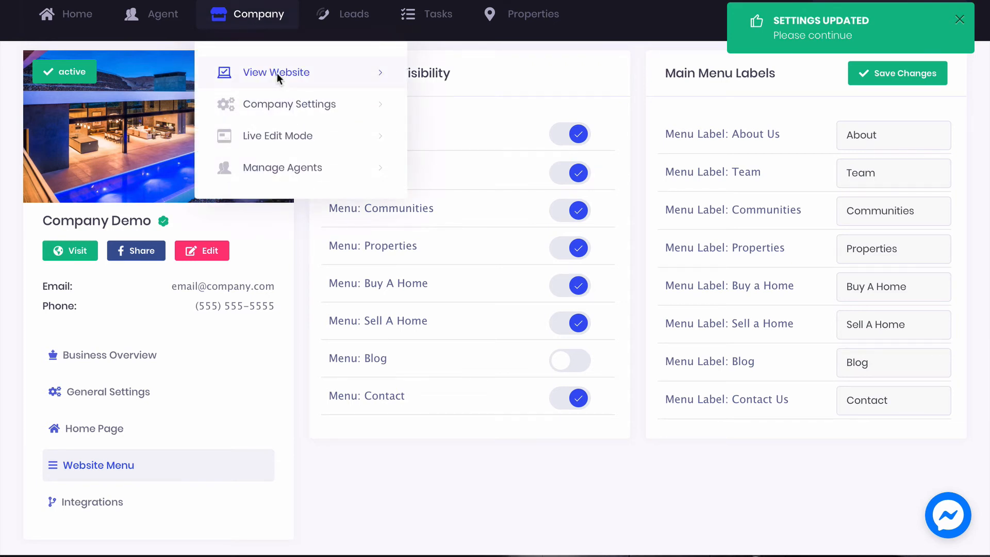